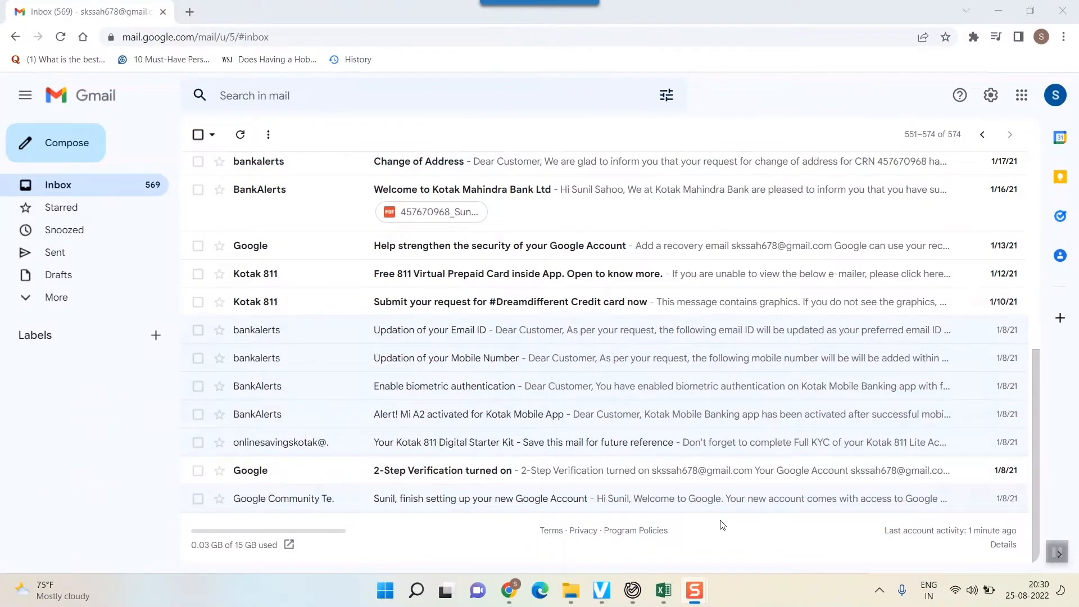
mouse_move(3, 479)
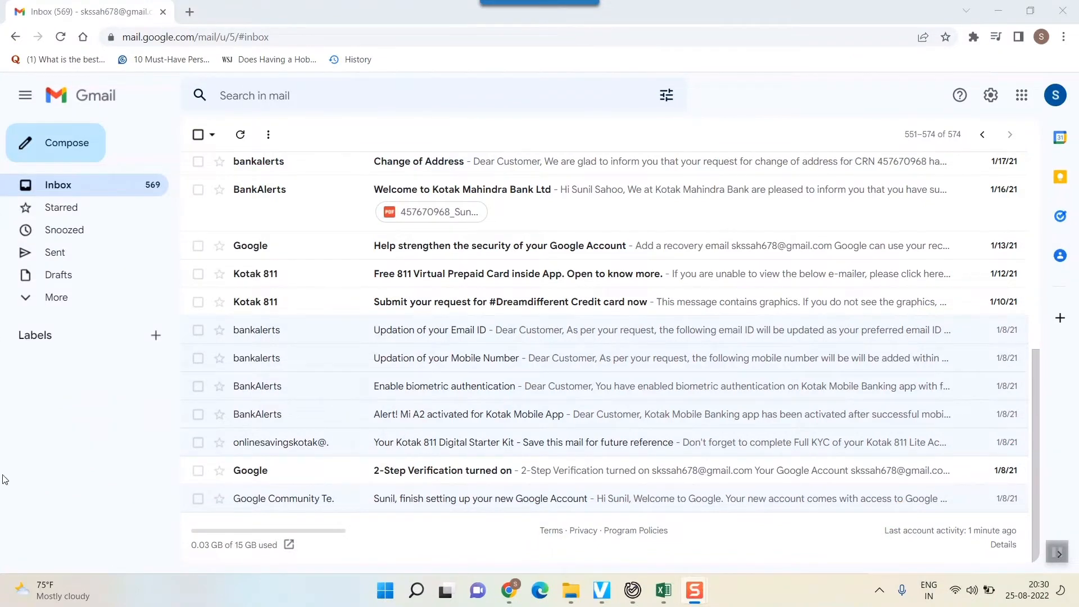
Step: Compose a new email with 'test' as the subject and body text
left_click(56, 143)
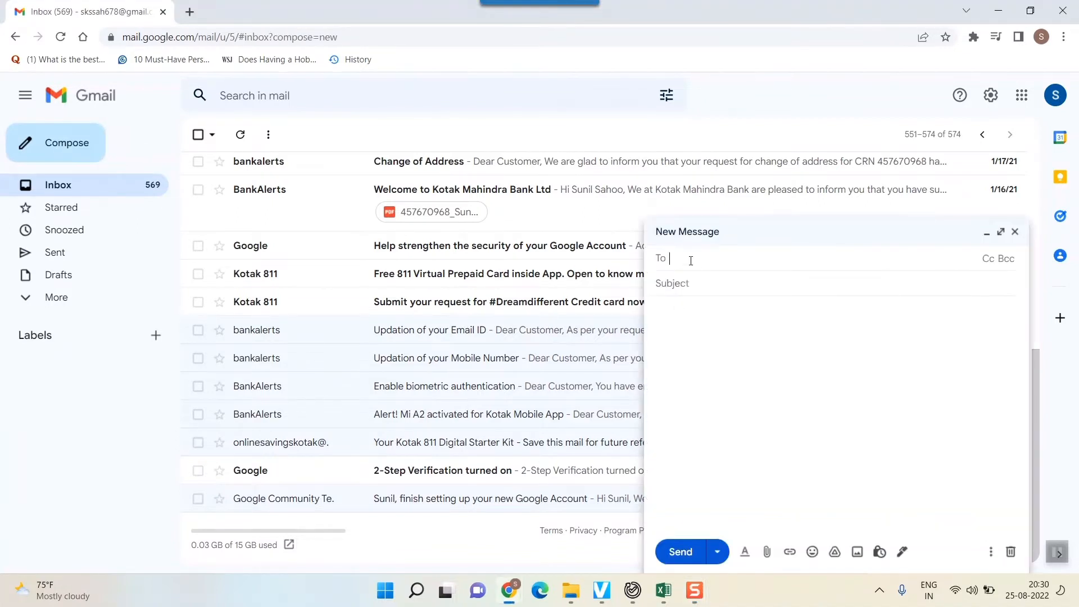
type("test")
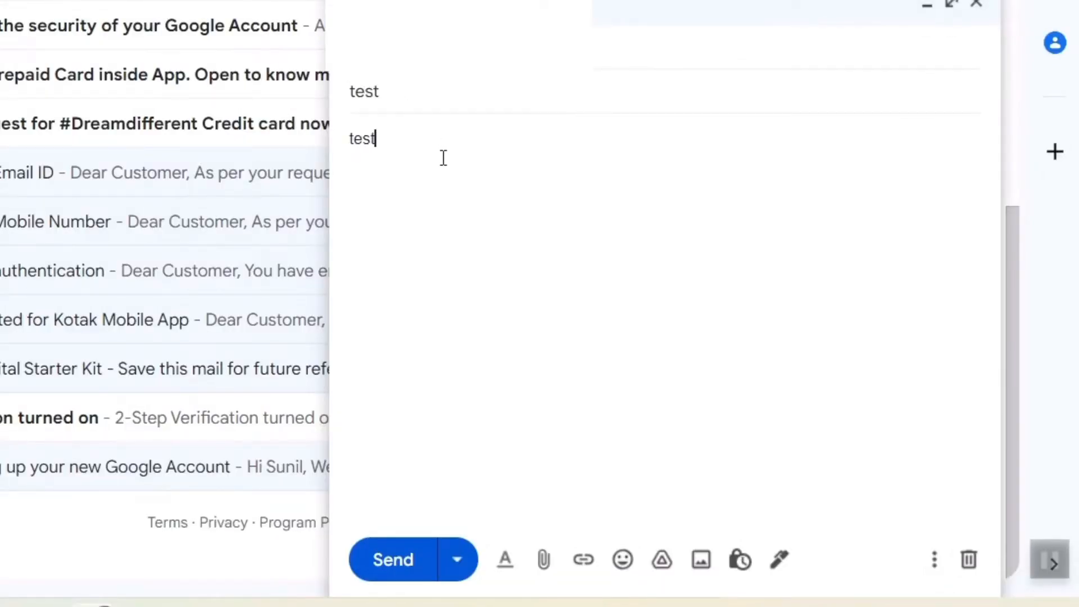
mouse_move(402, 585)
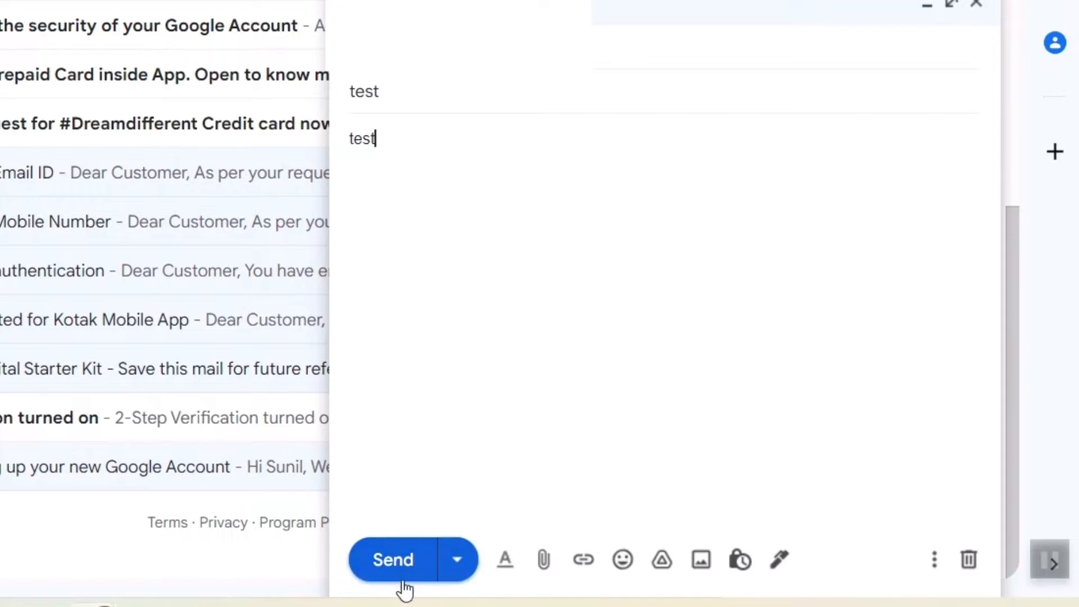
Step: Send the test message so it arrives in the inbox from 'me'
left_click(392, 560)
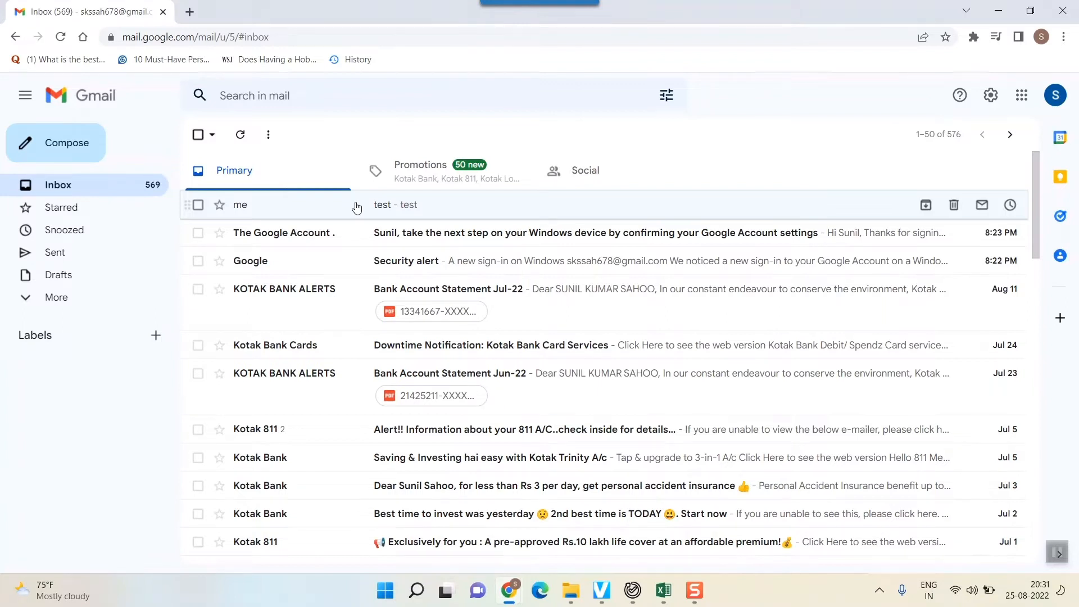
mouse_move(79, 252)
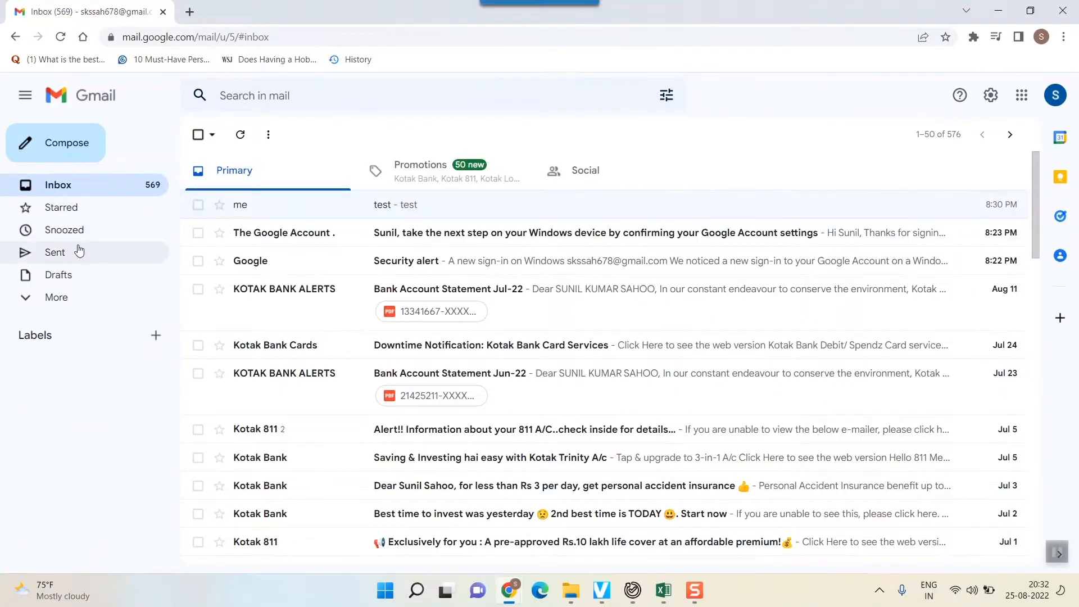
left_click(55, 251)
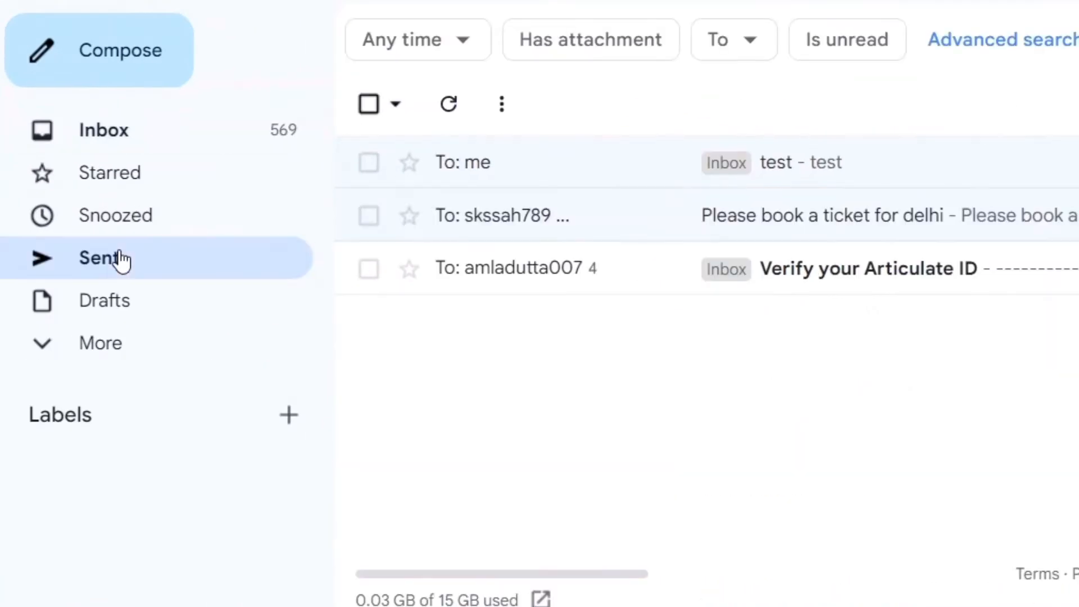
mouse_move(100, 343)
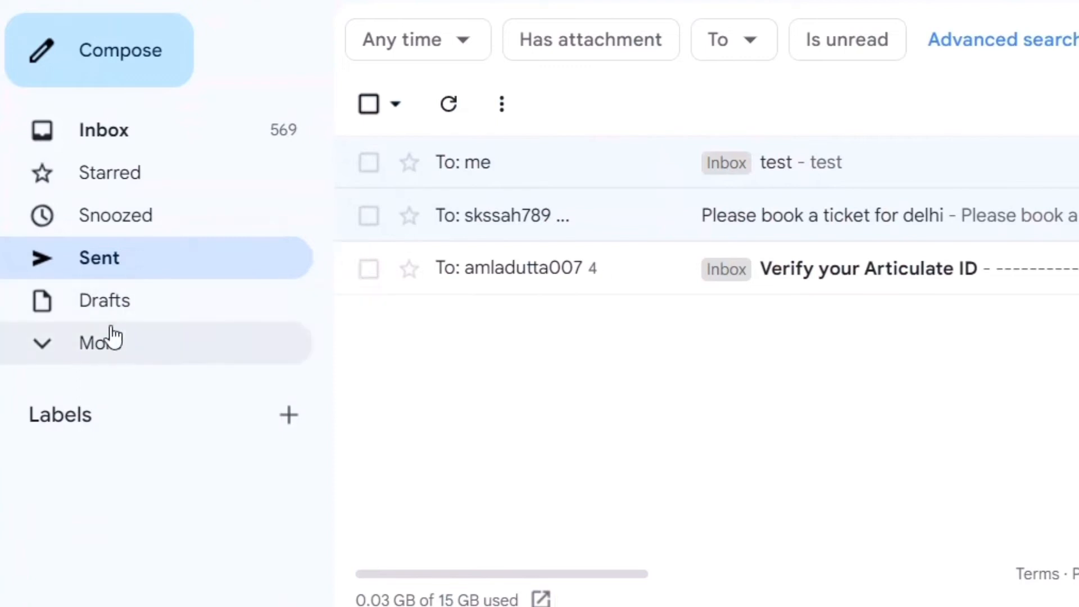
left_click(99, 342)
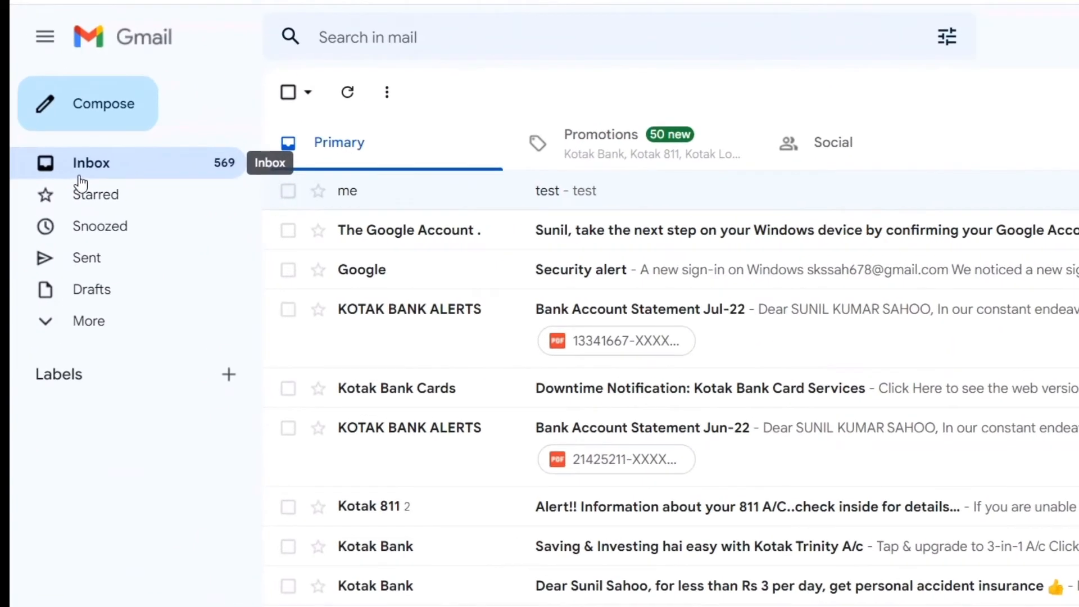
left_click(88, 320)
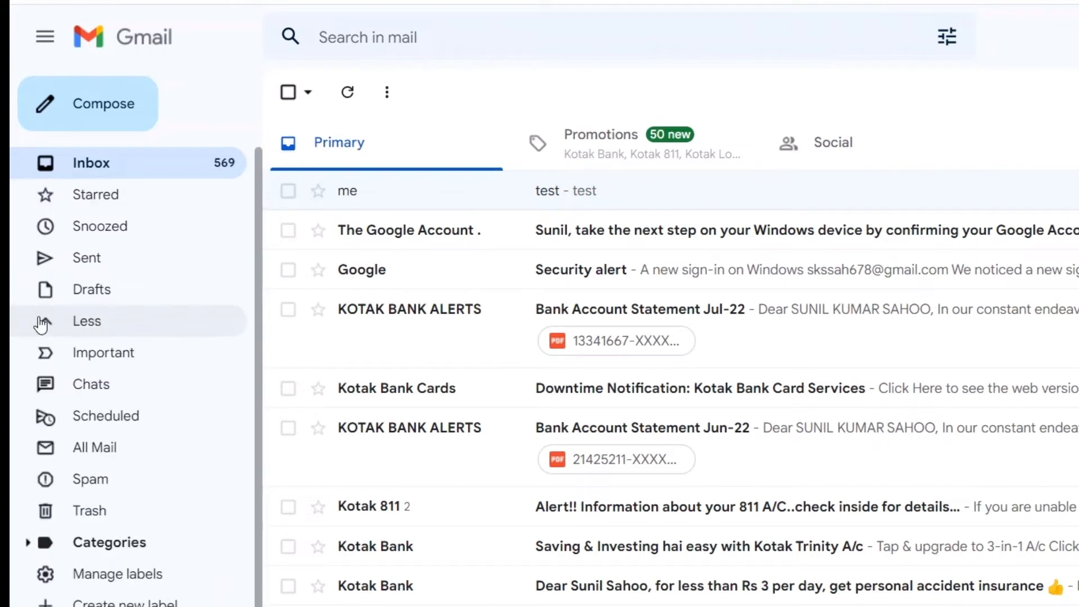
mouse_move(90, 479)
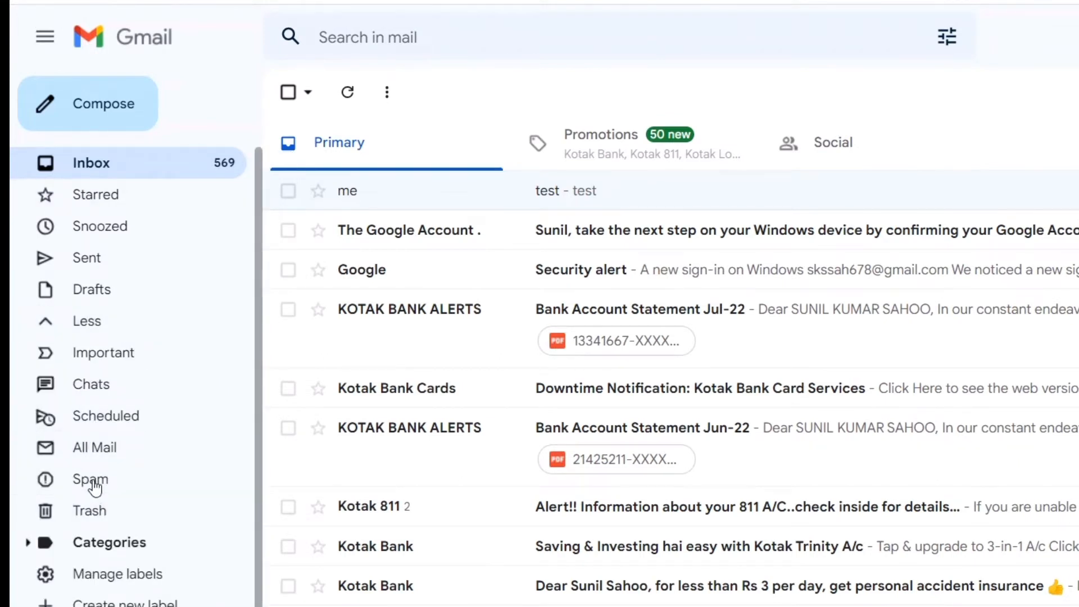
left_click(90, 479)
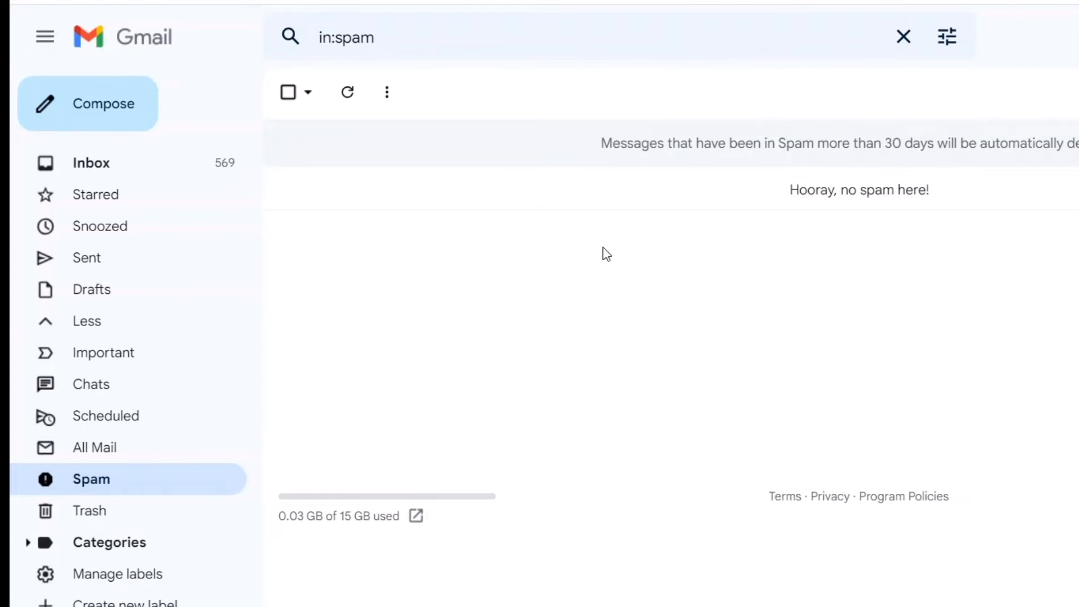
mouse_move(749, 262)
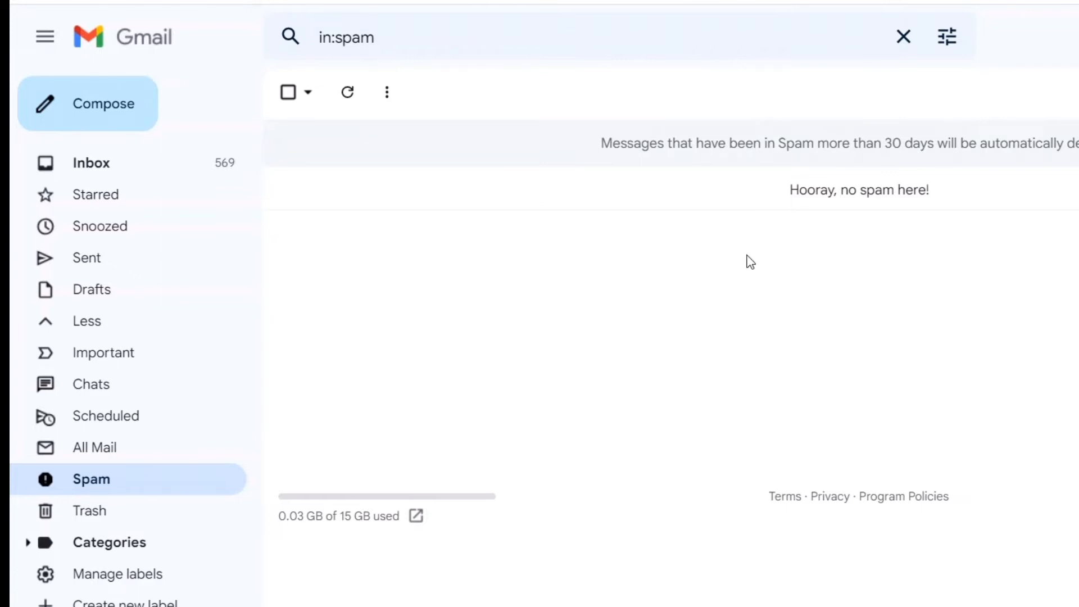
mouse_move(749, 266)
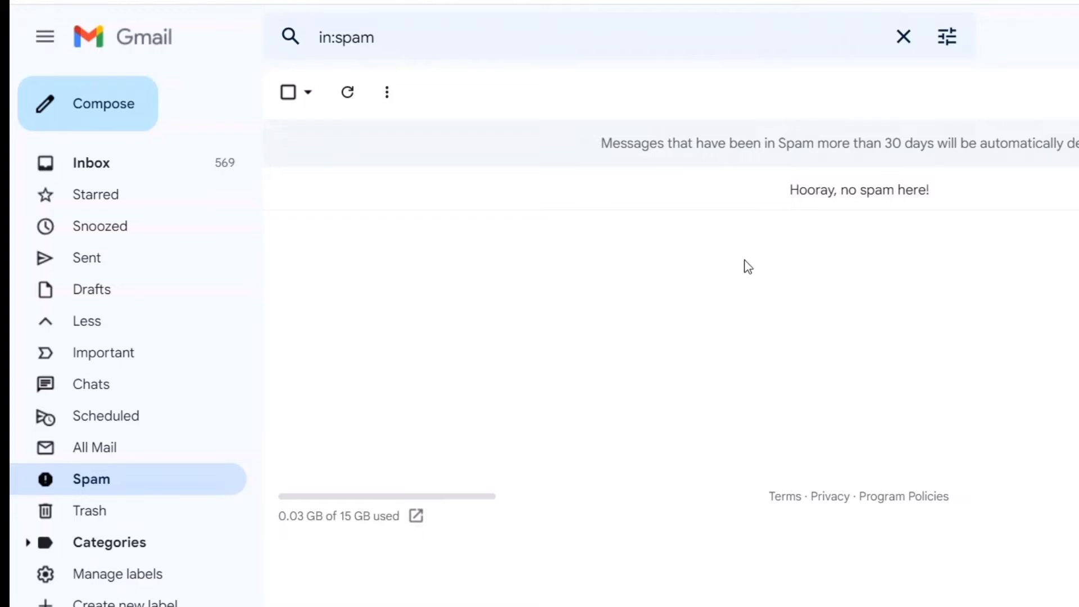
mouse_move(90, 510)
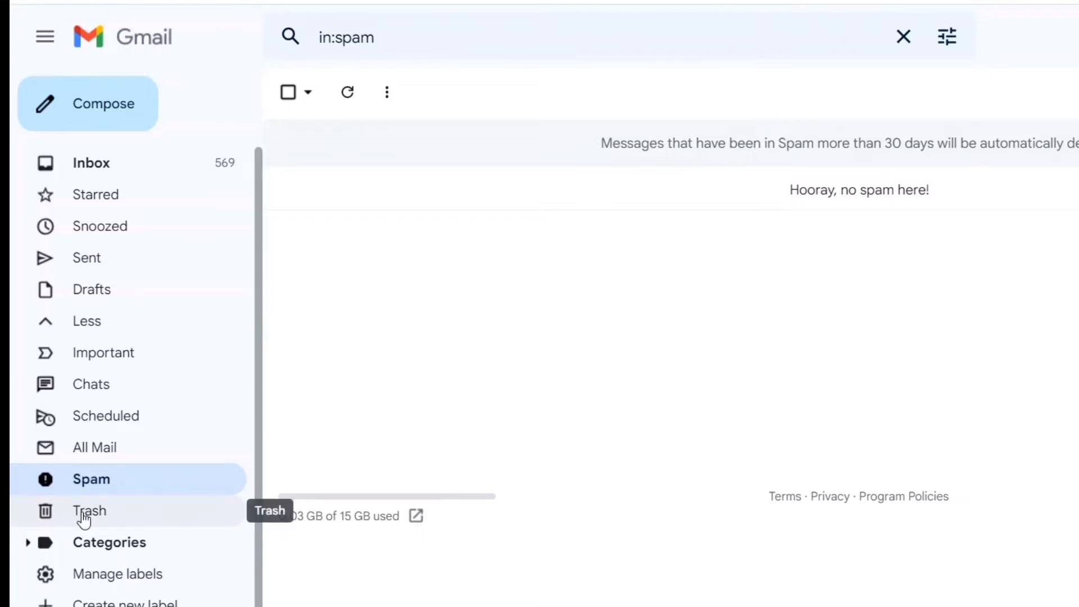
left_click(90, 510)
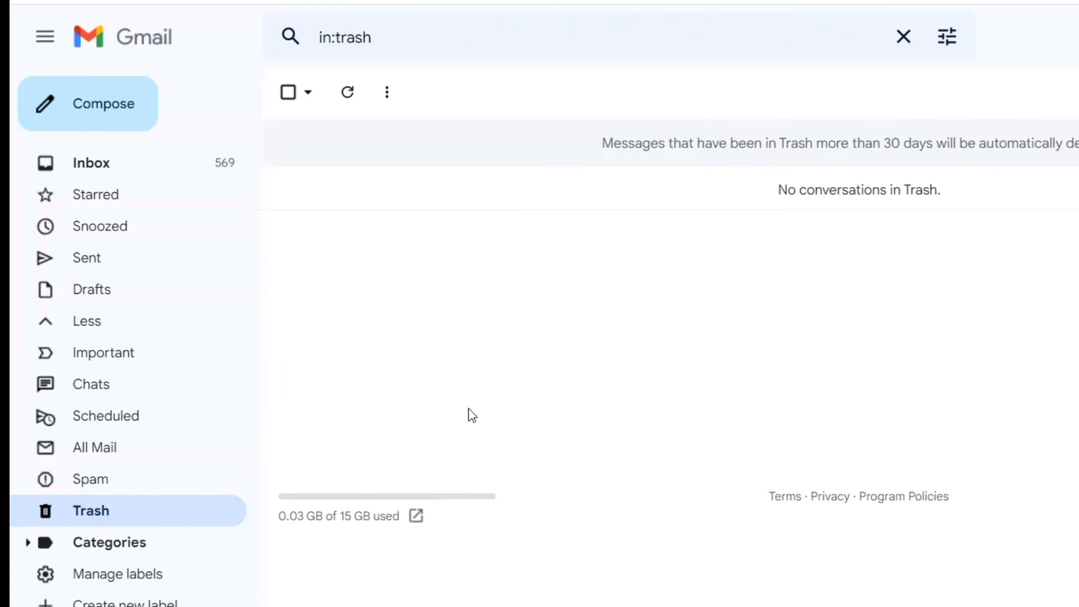
mouse_move(117, 503)
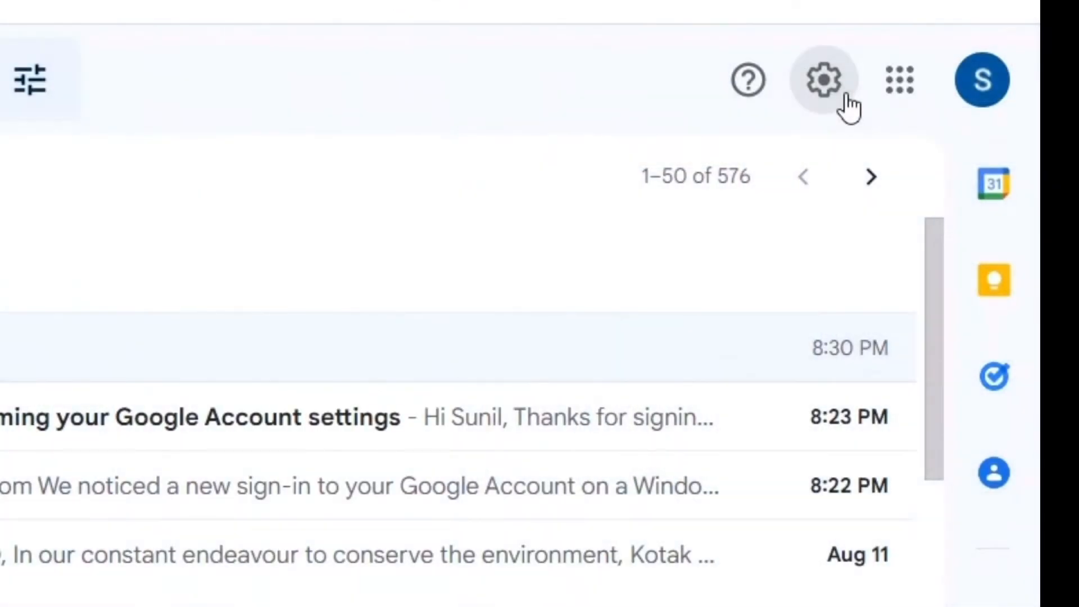
Step: Reach the Filters and Blocked Addresses settings page via quick settings and See all settings
left_click(821, 79)
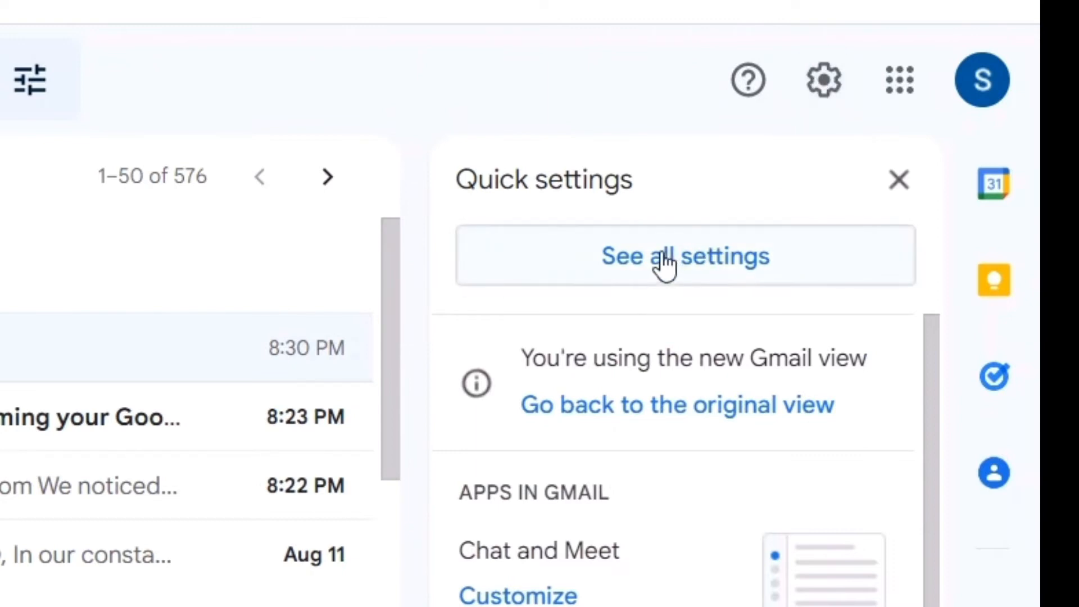
left_click(684, 256)
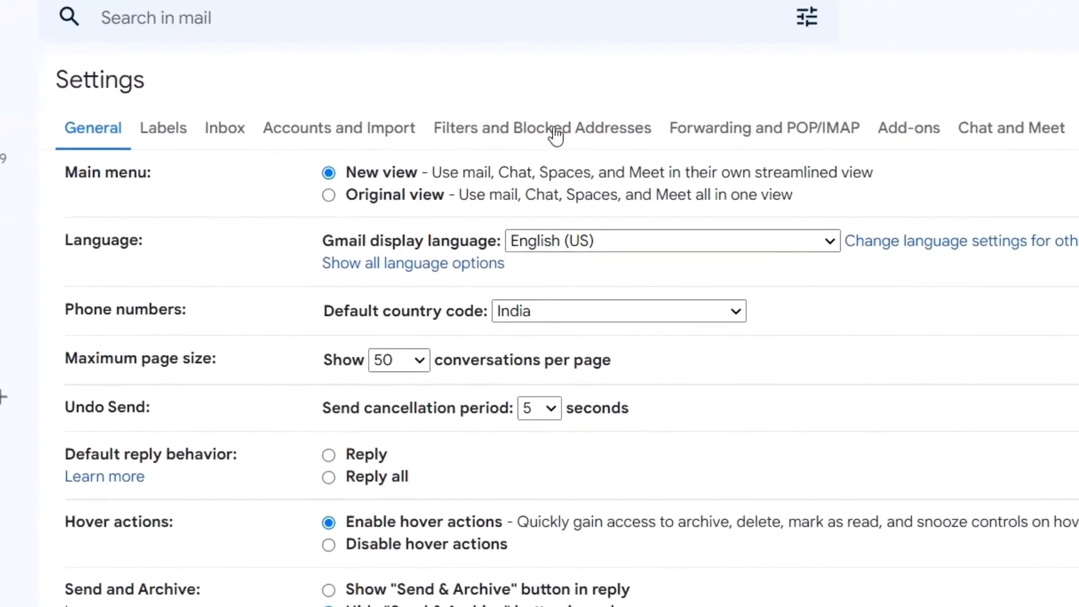
left_click(542, 127)
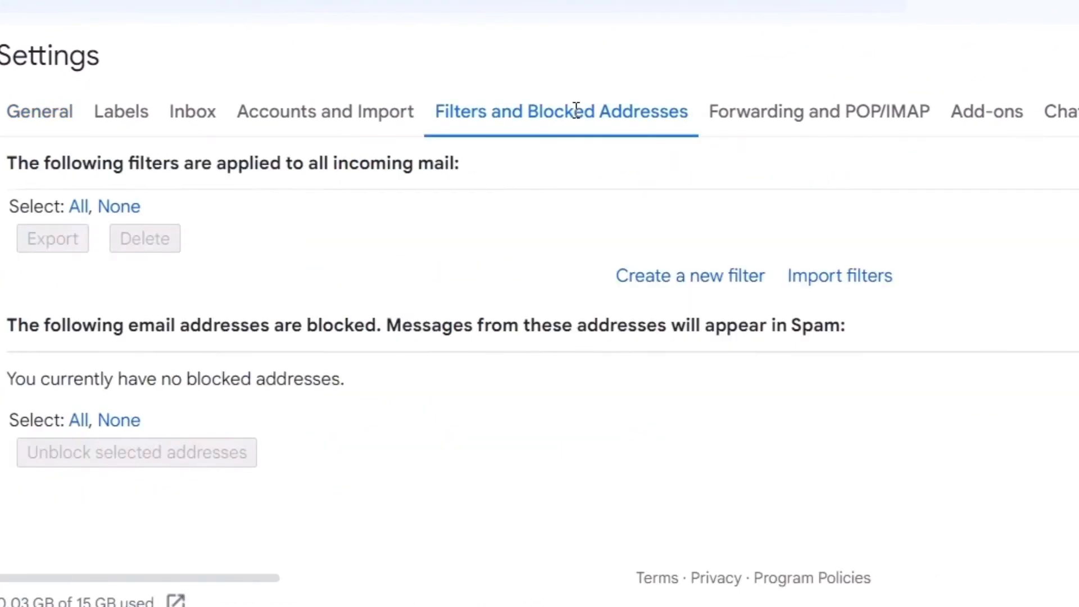
mouse_move(94, 257)
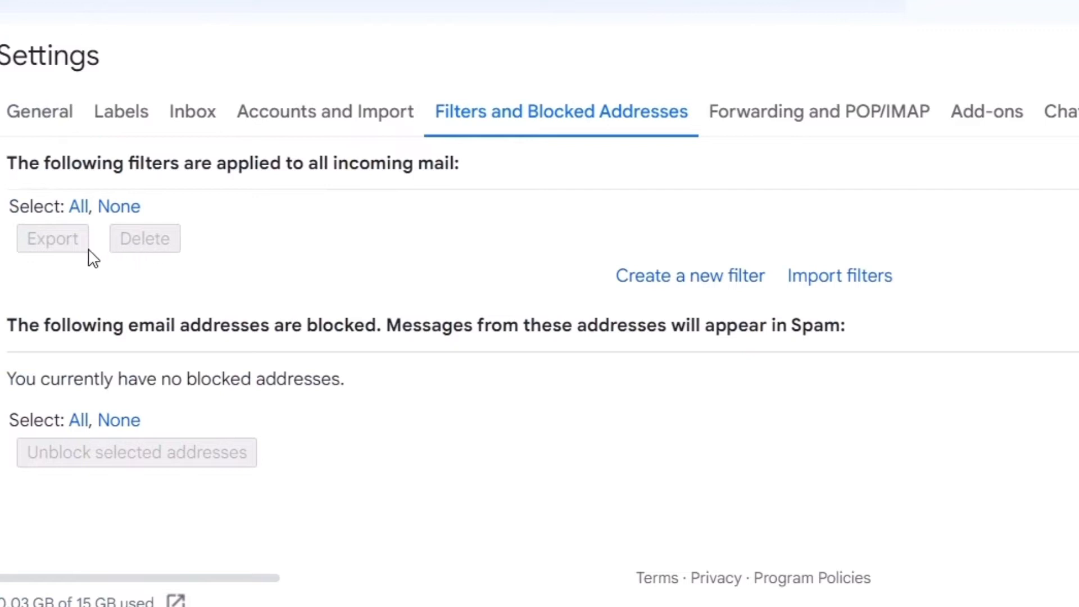
mouse_move(74, 281)
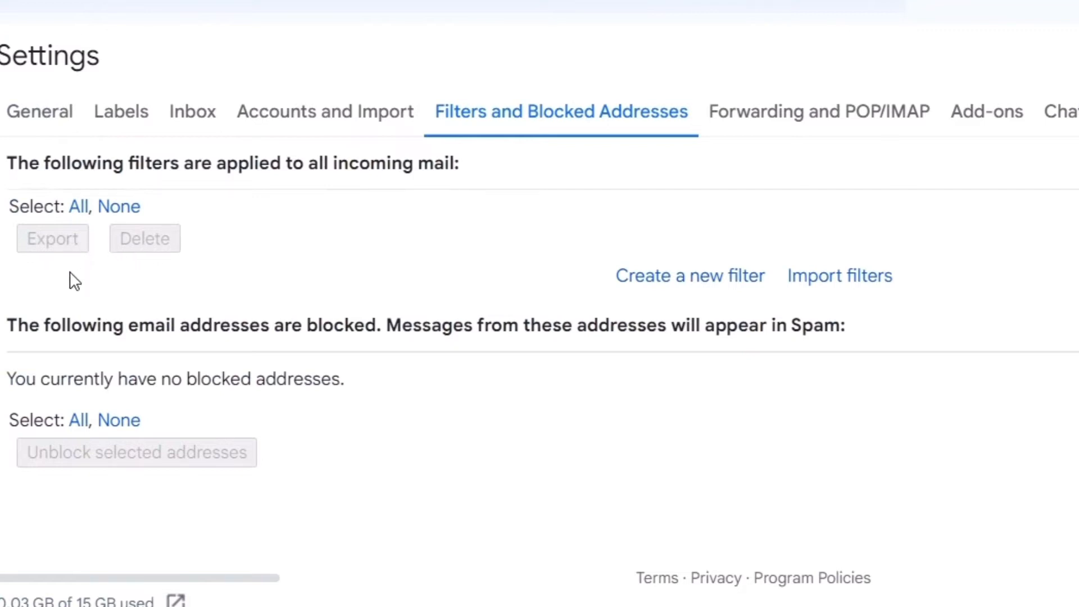
mouse_move(486, 252)
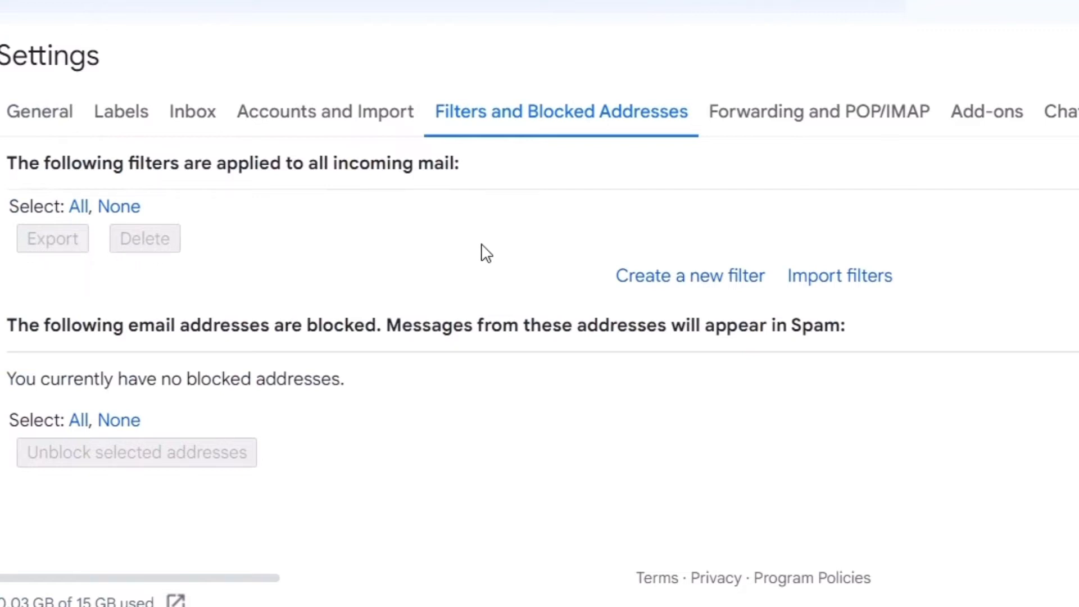
mouse_move(483, 253)
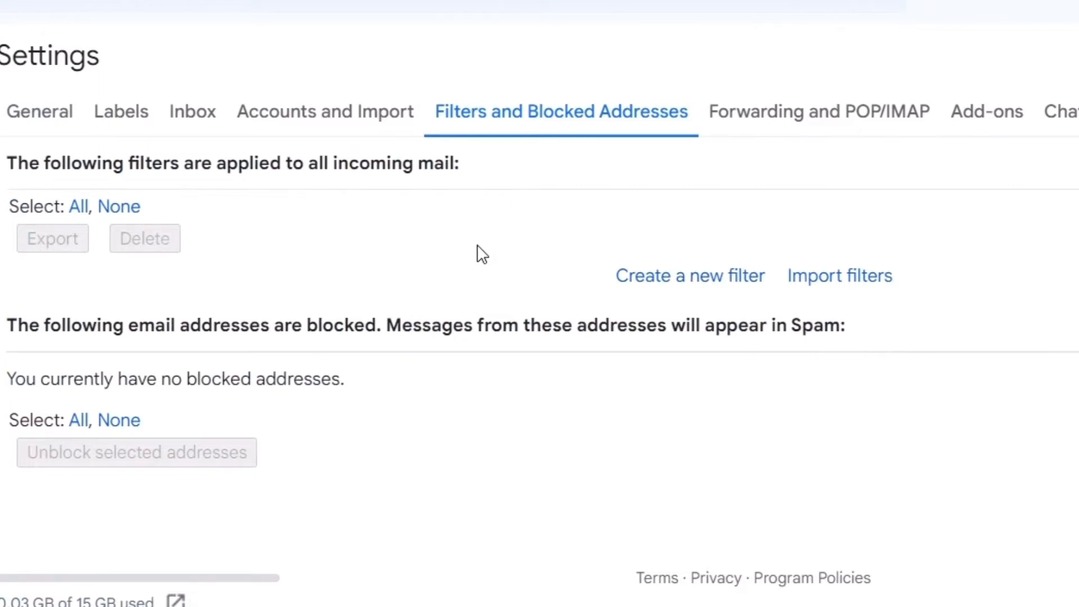
mouse_move(318, 468)
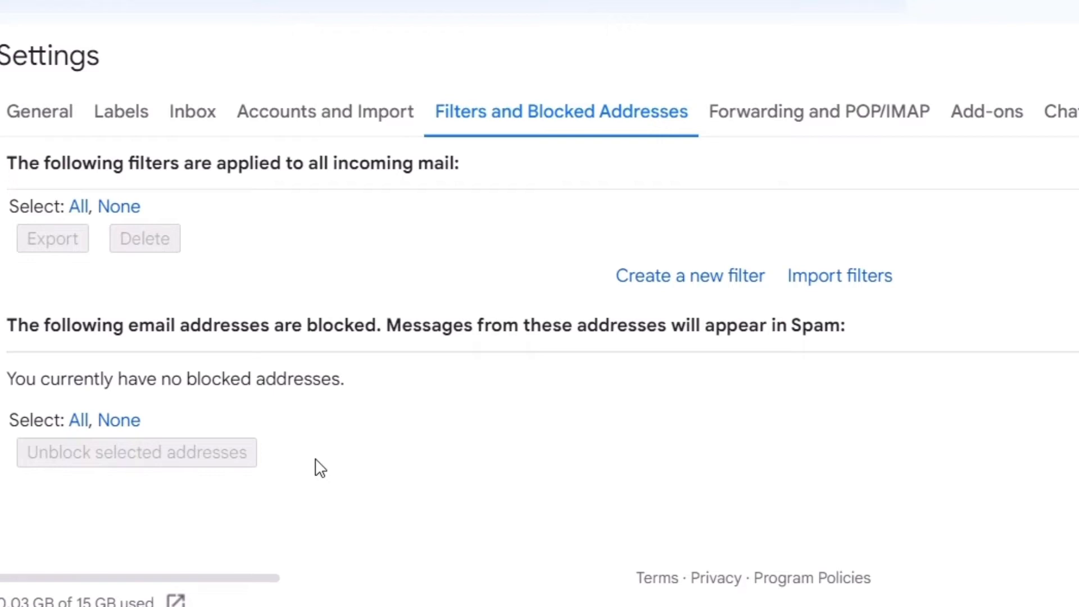
mouse_move(543, 116)
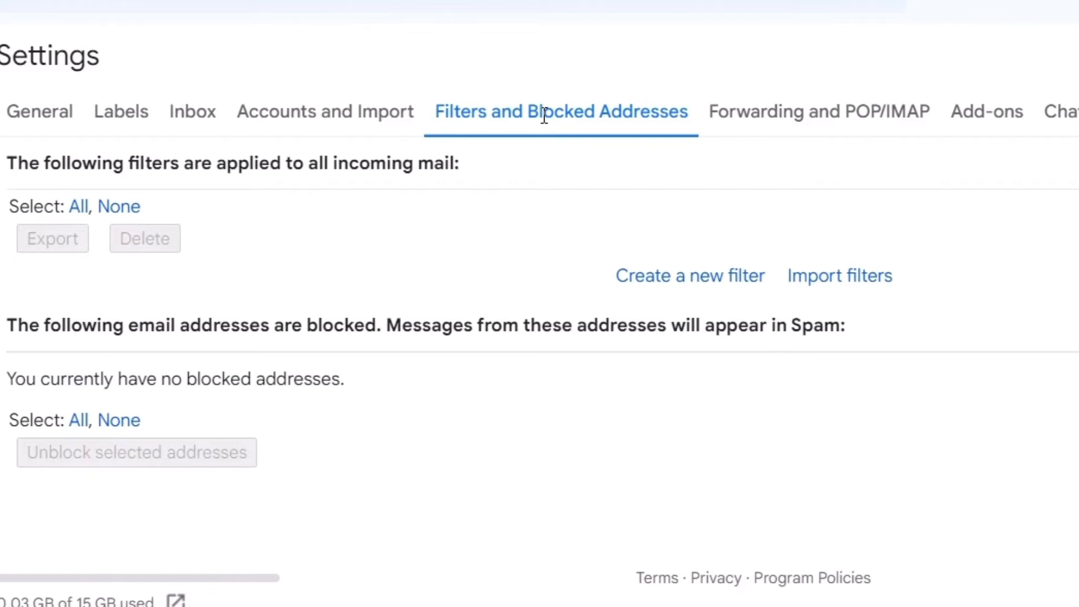
mouse_move(494, 118)
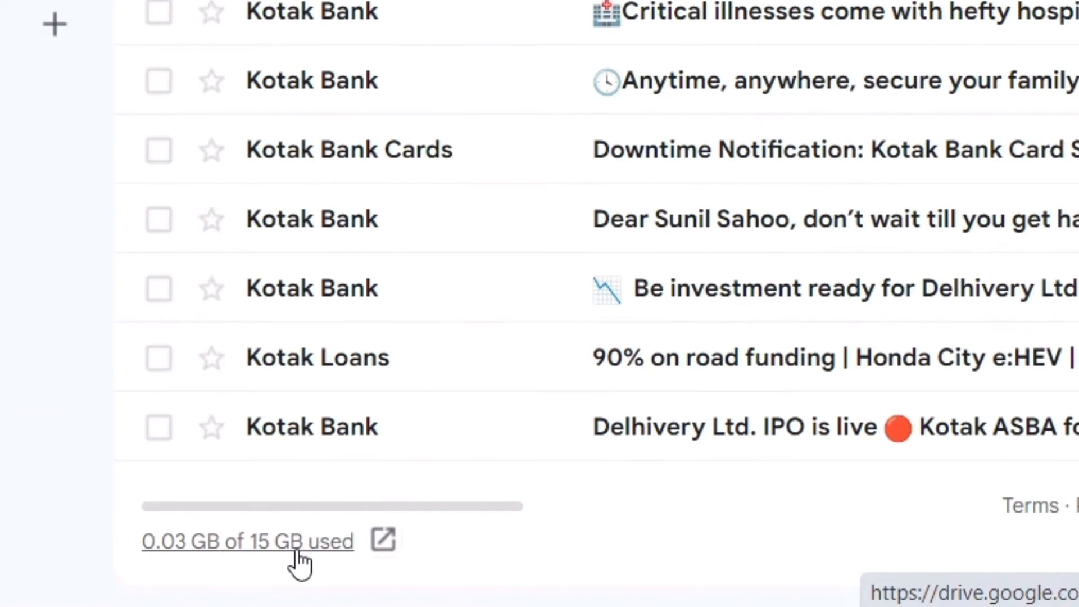
mouse_move(200, 550)
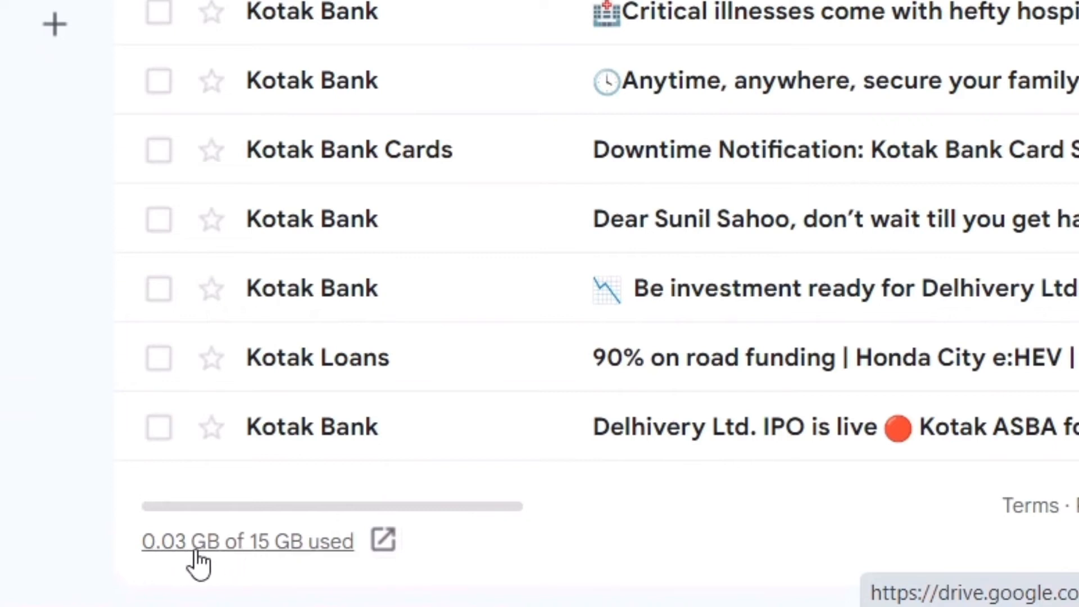
mouse_move(255, 568)
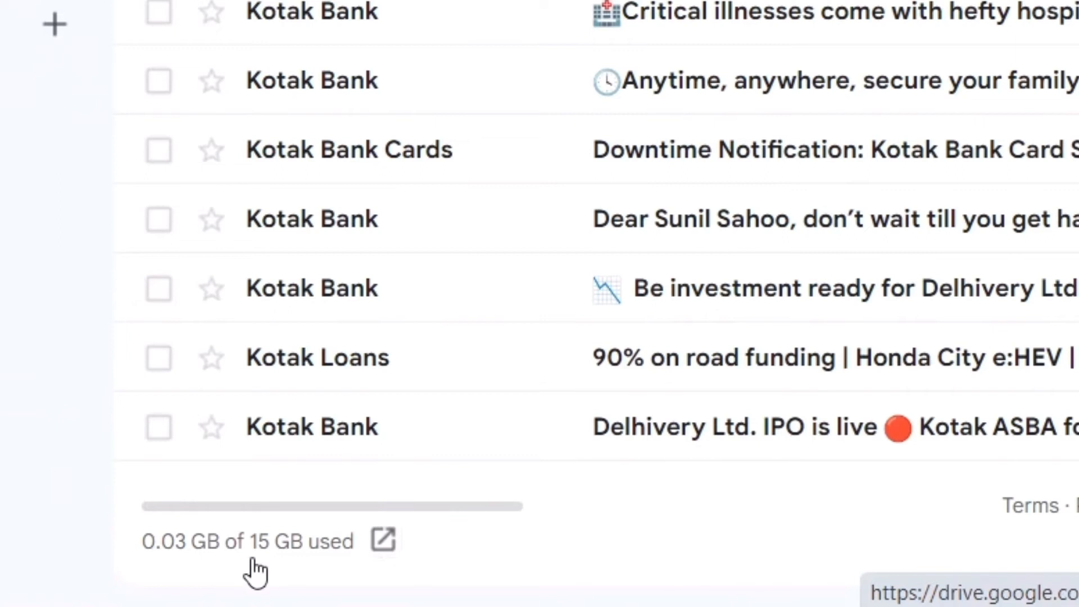
mouse_move(247, 540)
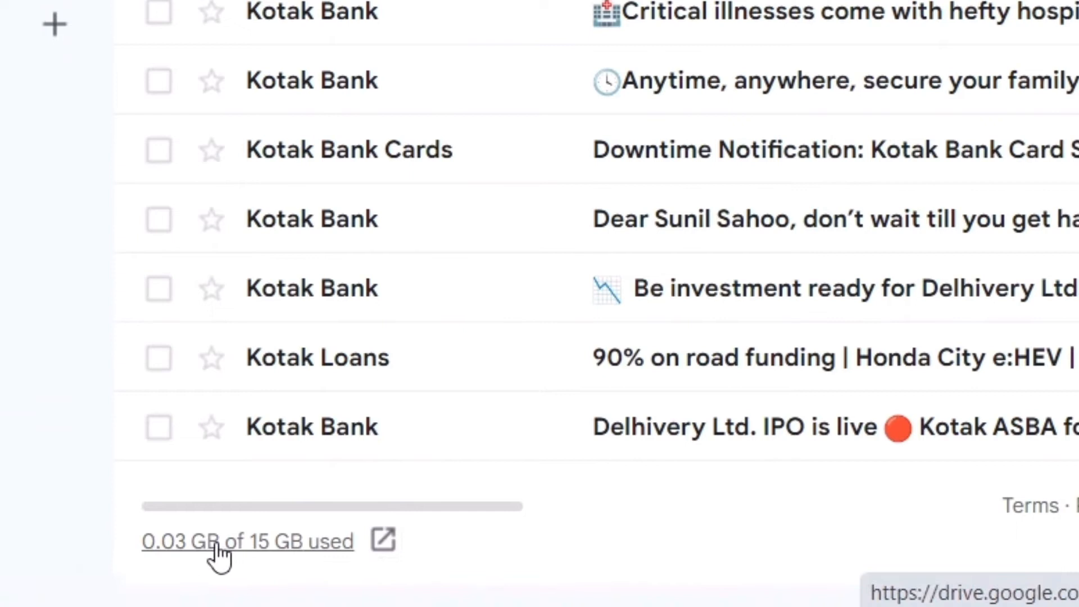
mouse_move(210, 551)
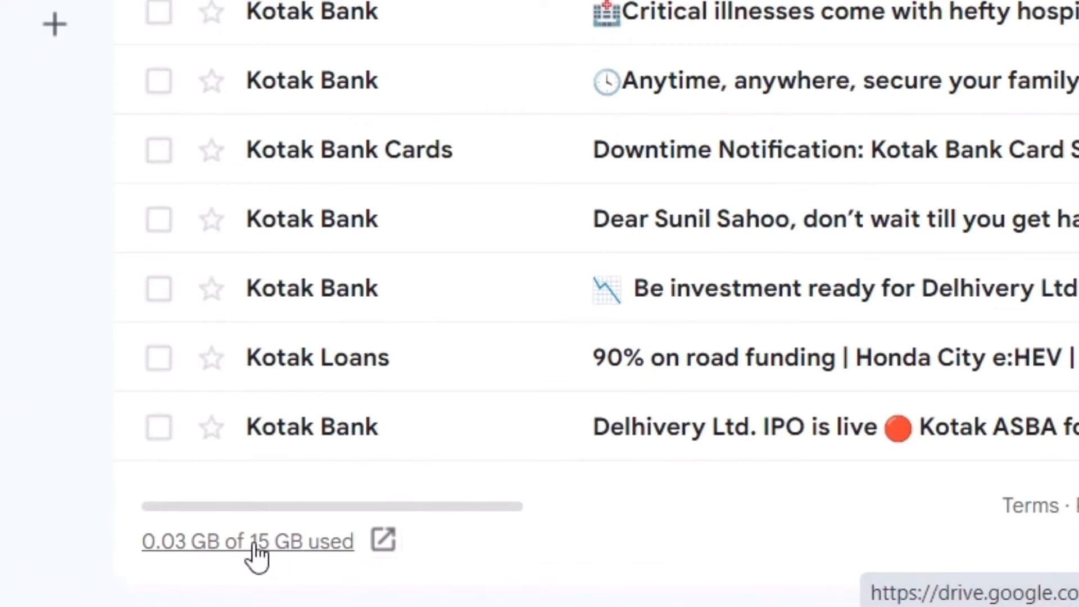
mouse_move(609, 580)
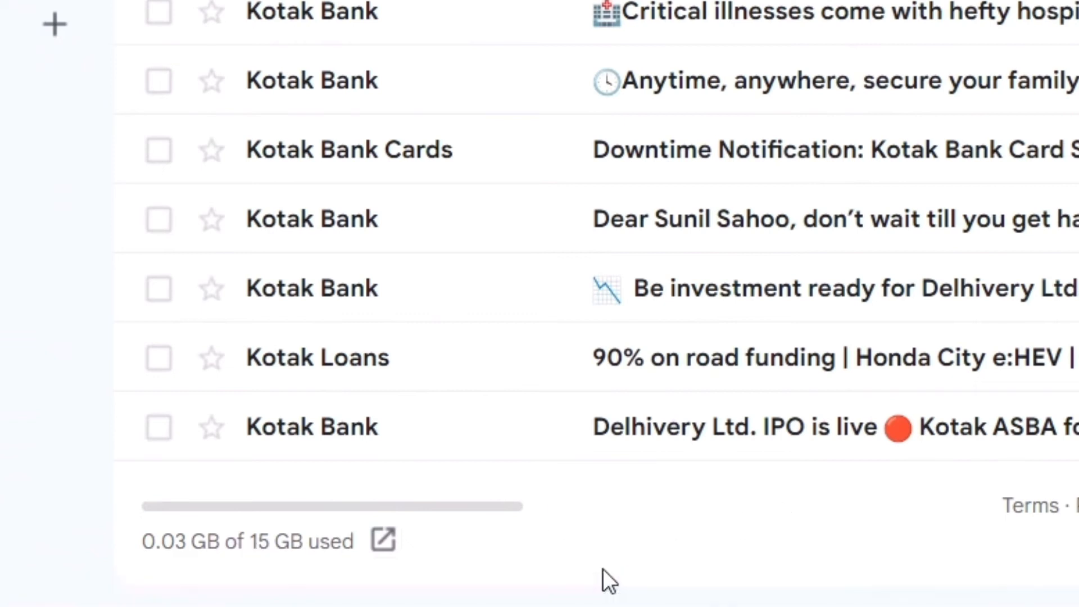
mouse_move(583, 558)
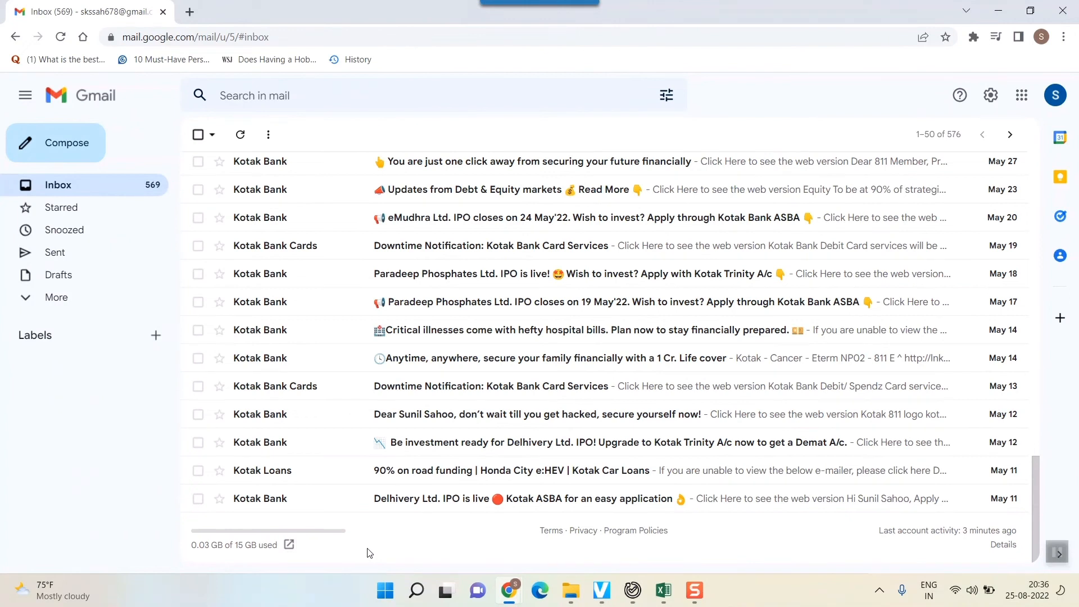
mouse_move(267, 556)
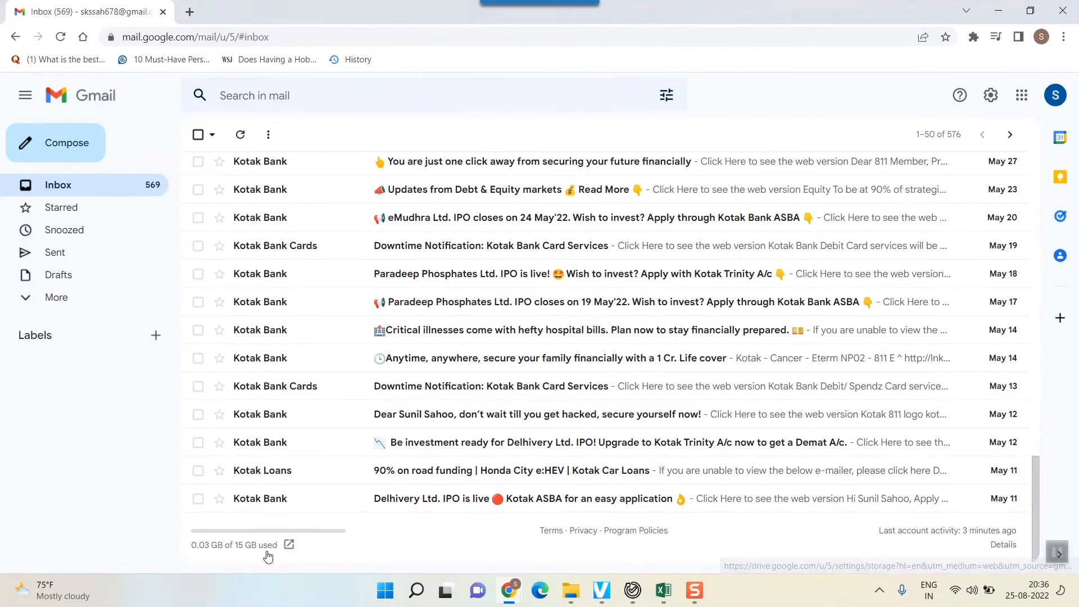
mouse_move(289, 544)
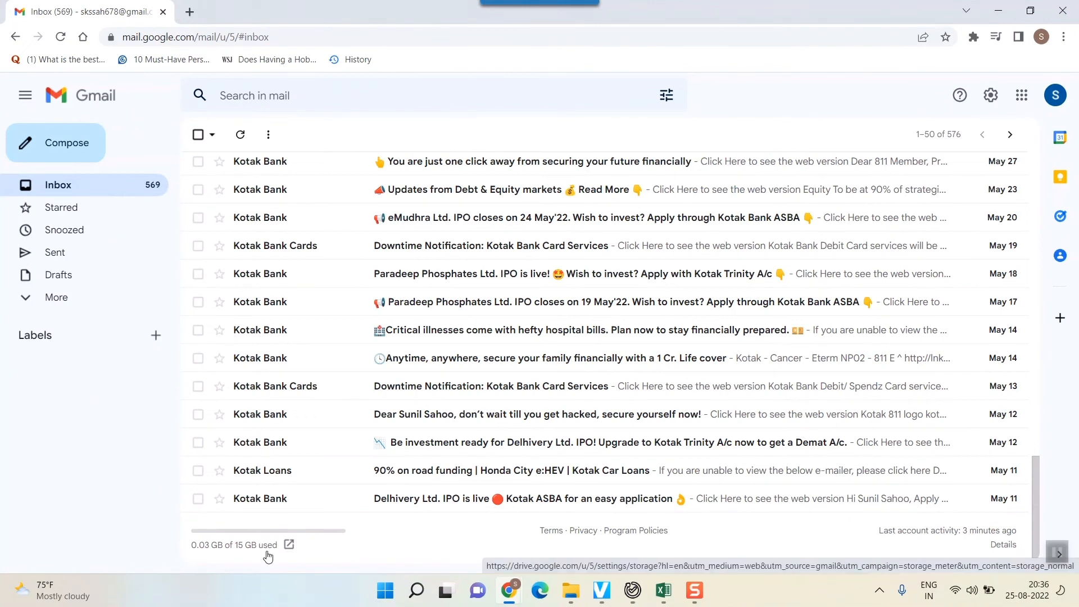